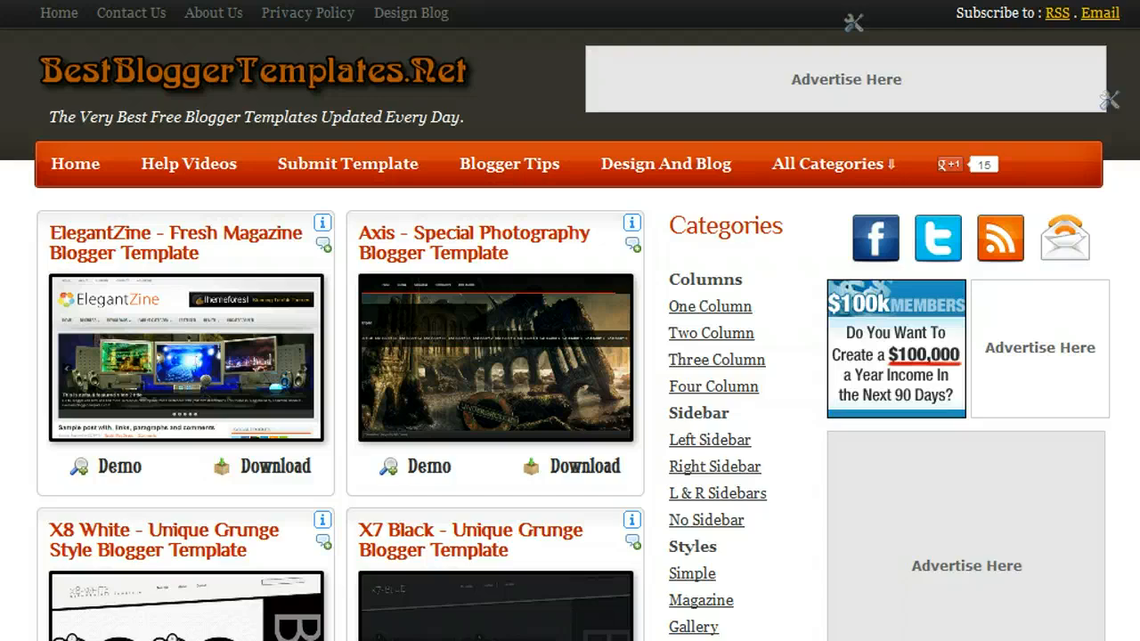
- Scroll the magazine-style listing down to the Kastolino Mag classic magazine template card
scroll(down, 3)
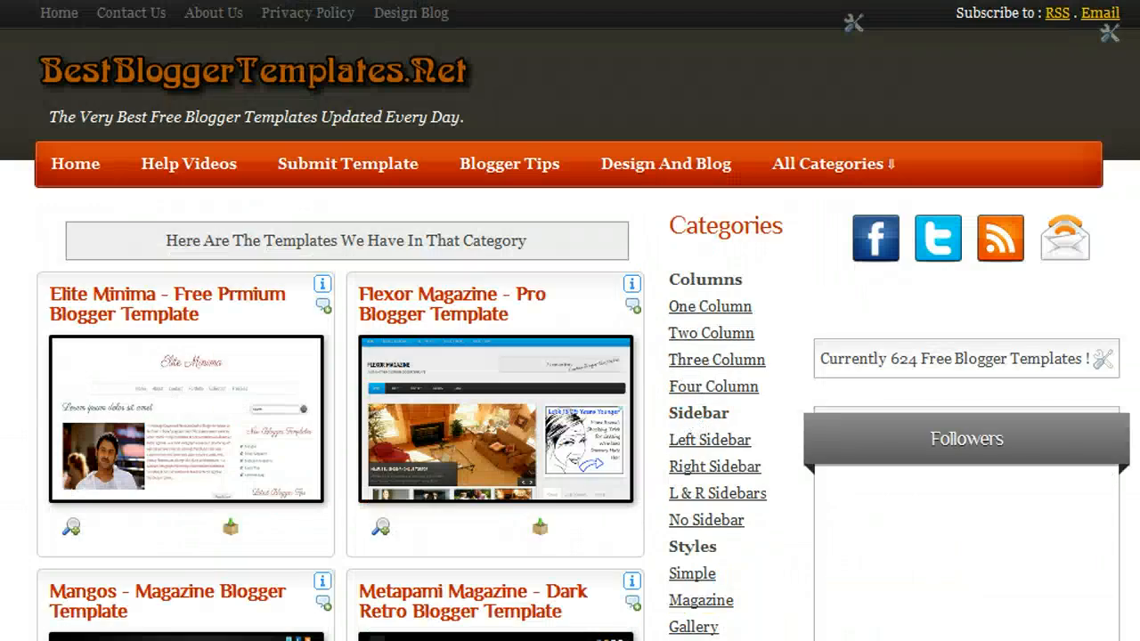
scroll(down, 3)
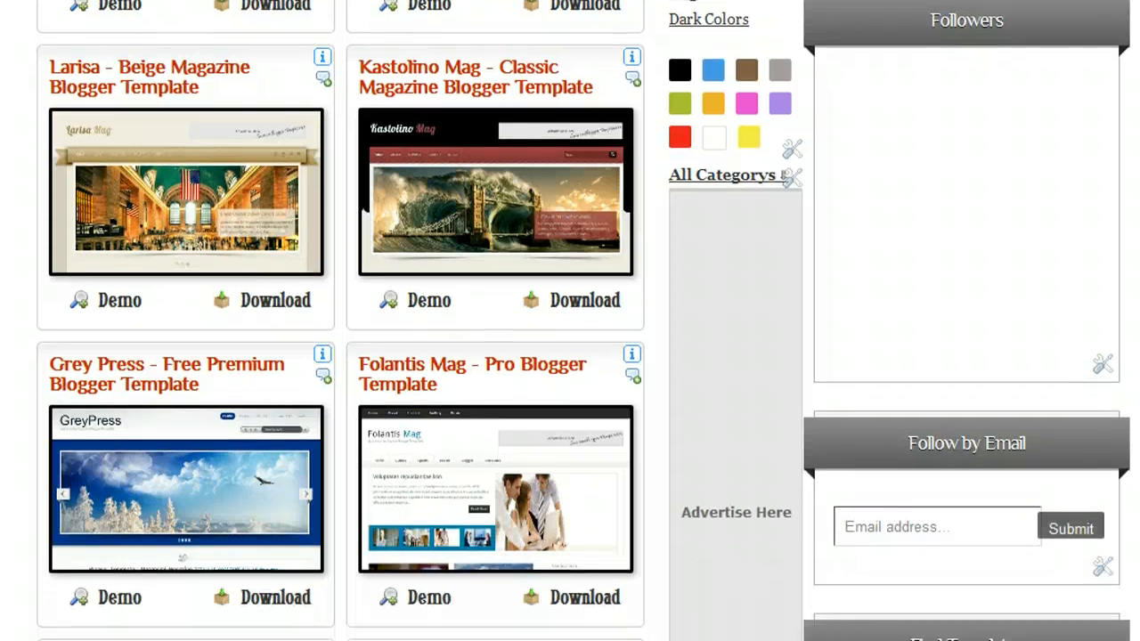
scroll(down, 3)
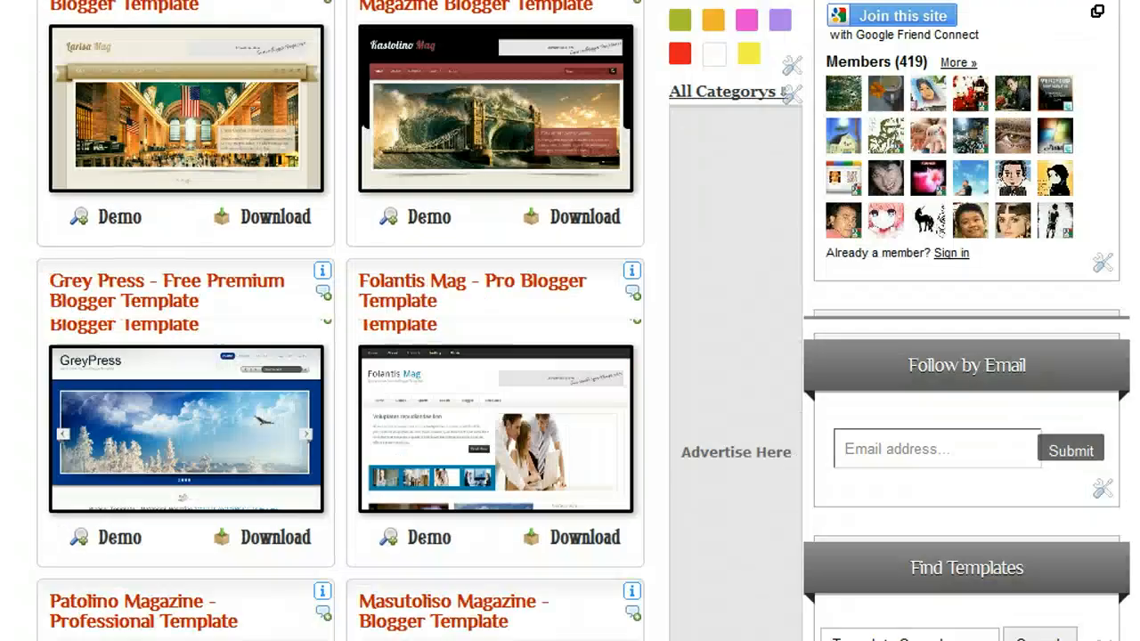
scroll(down, 3)
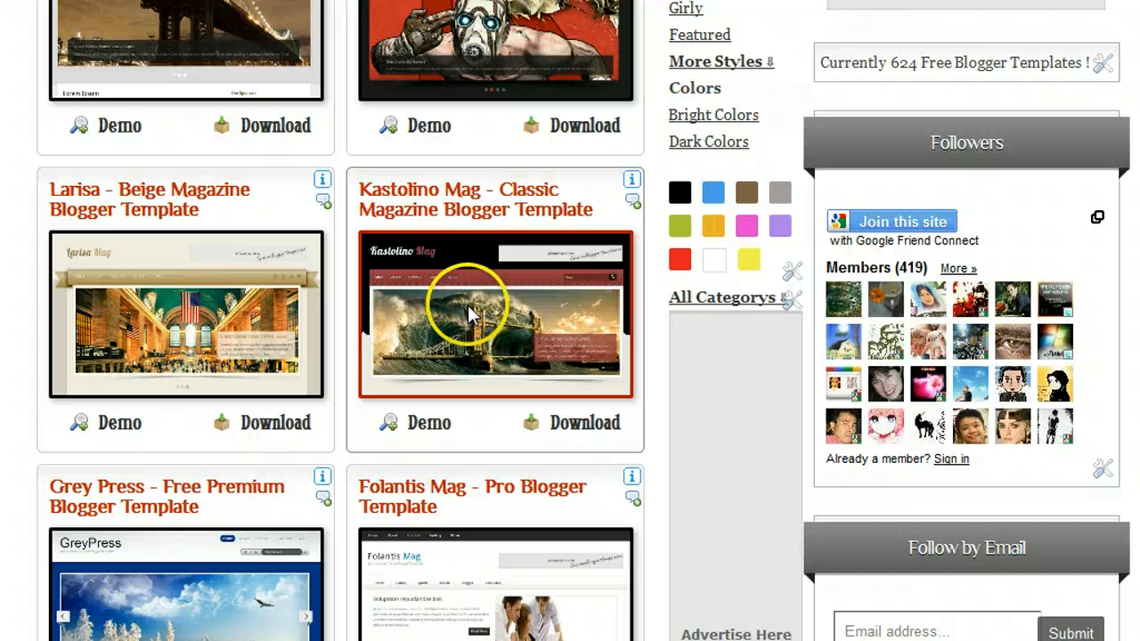
mouse_move(568, 292)
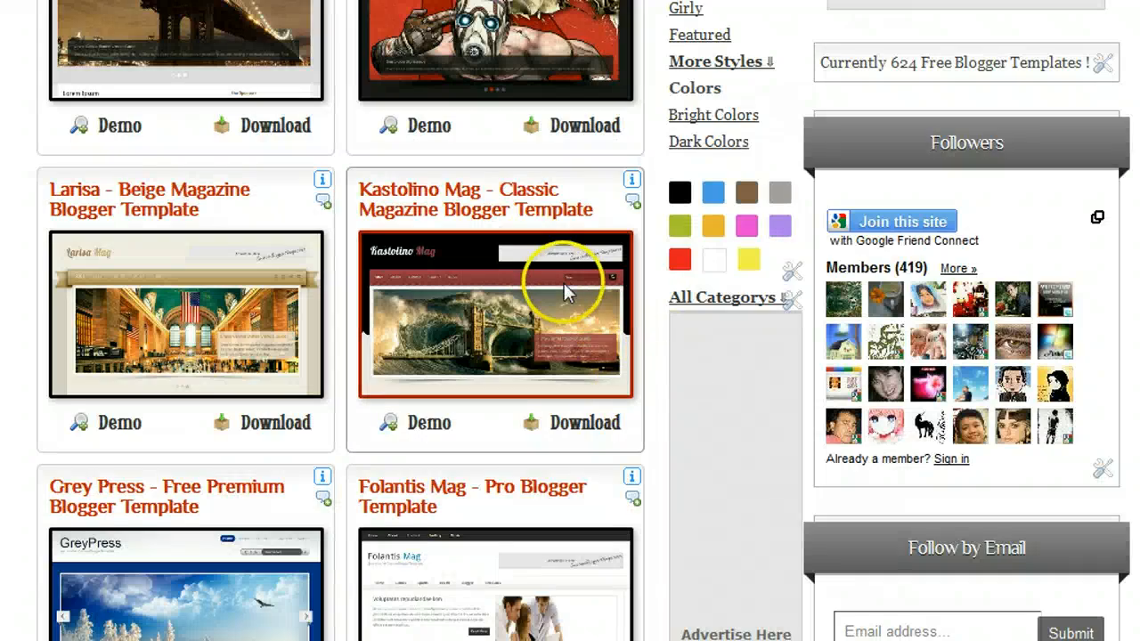
mouse_move(598, 455)
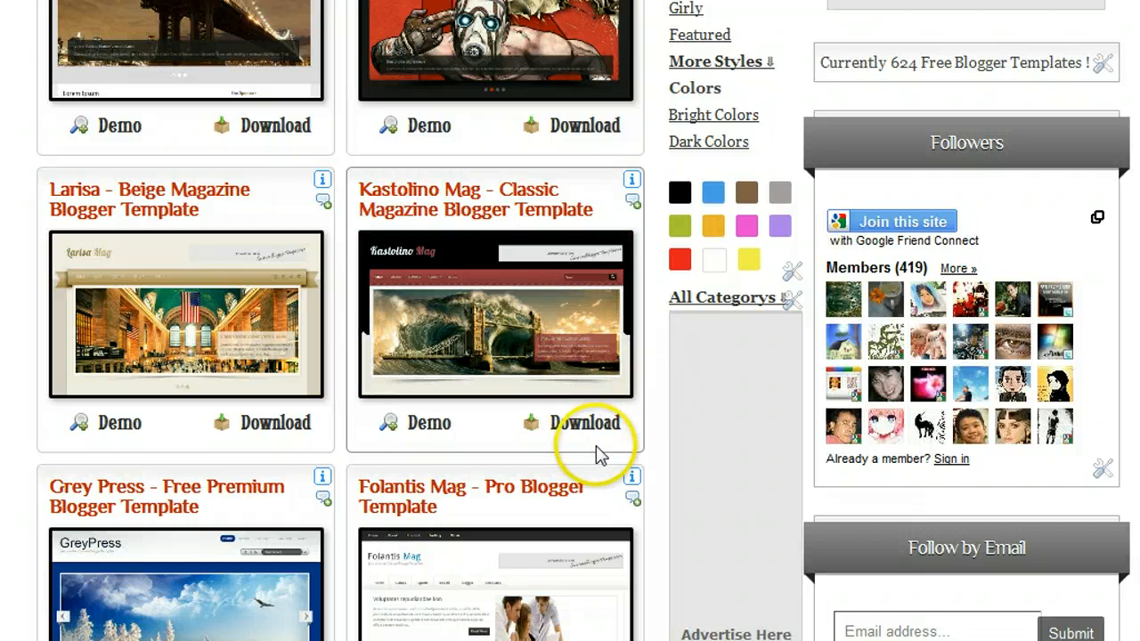
- Download the Kastolino Mag template and save its zip file to the computer
click(584, 422)
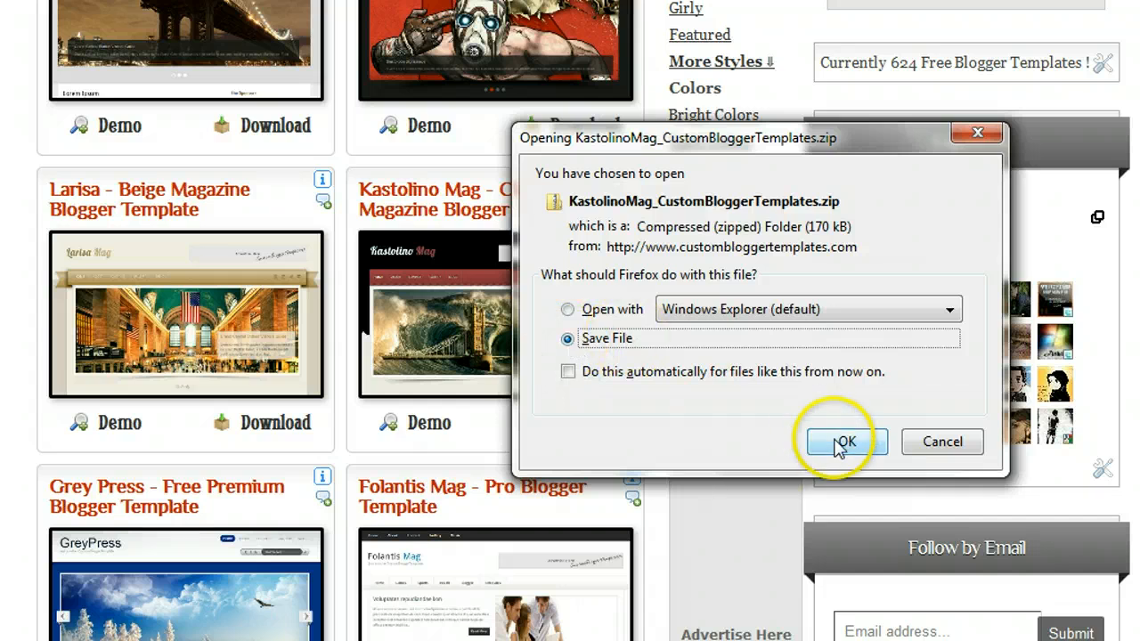
click(844, 441)
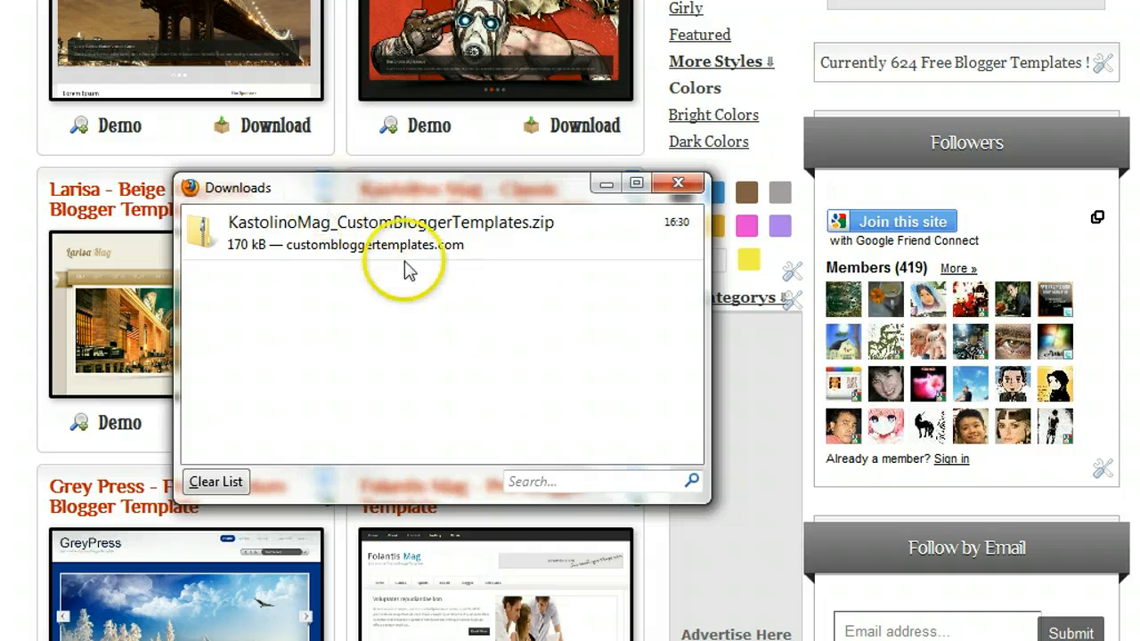
mouse_move(427, 345)
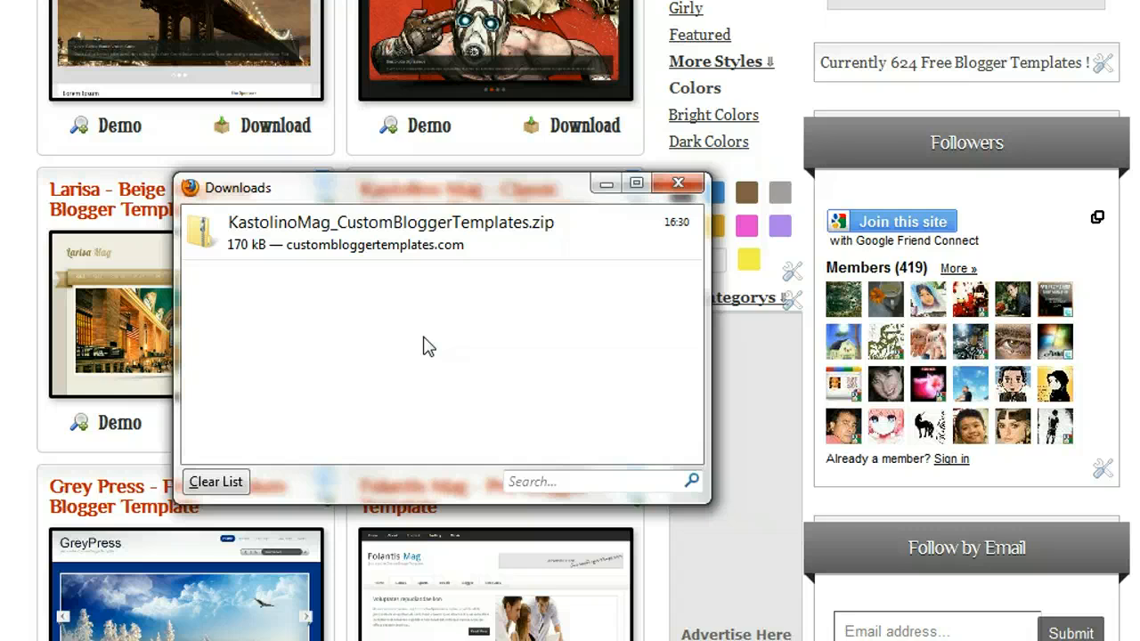
mouse_move(388, 230)
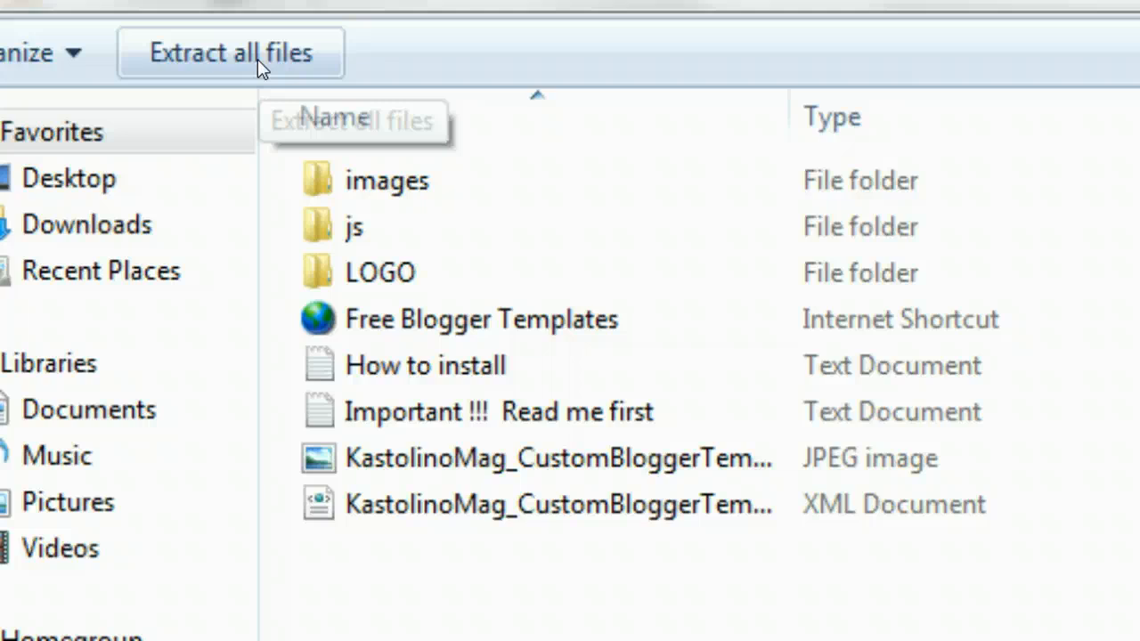
mouse_move(229, 53)
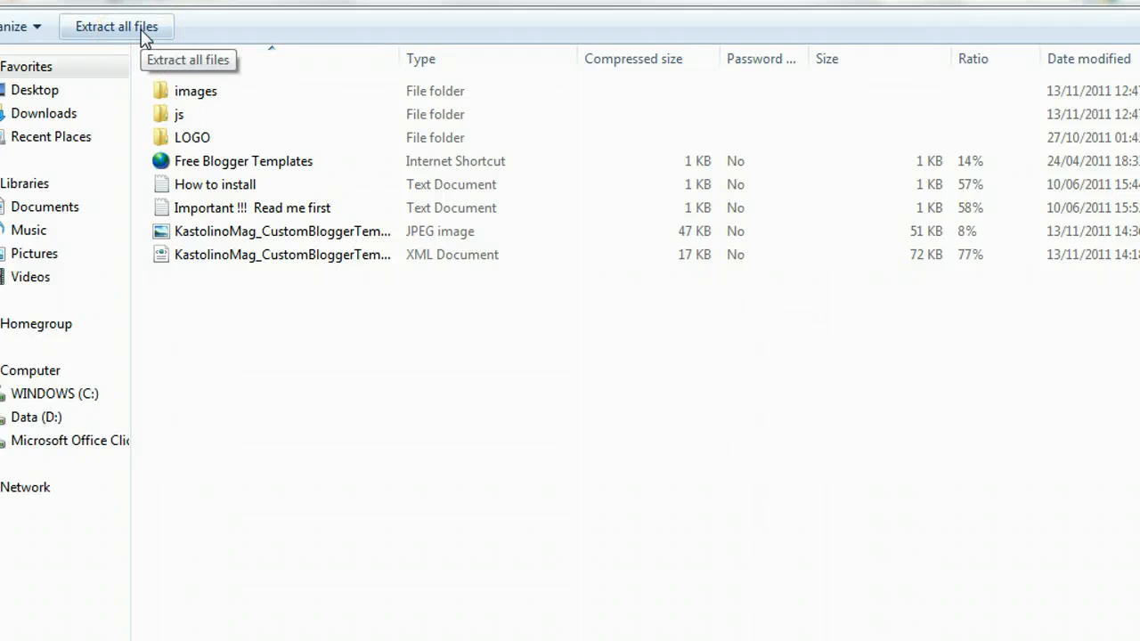
- Extract all files from the Kastolino Mag zip into the default destination folder
click(116, 26)
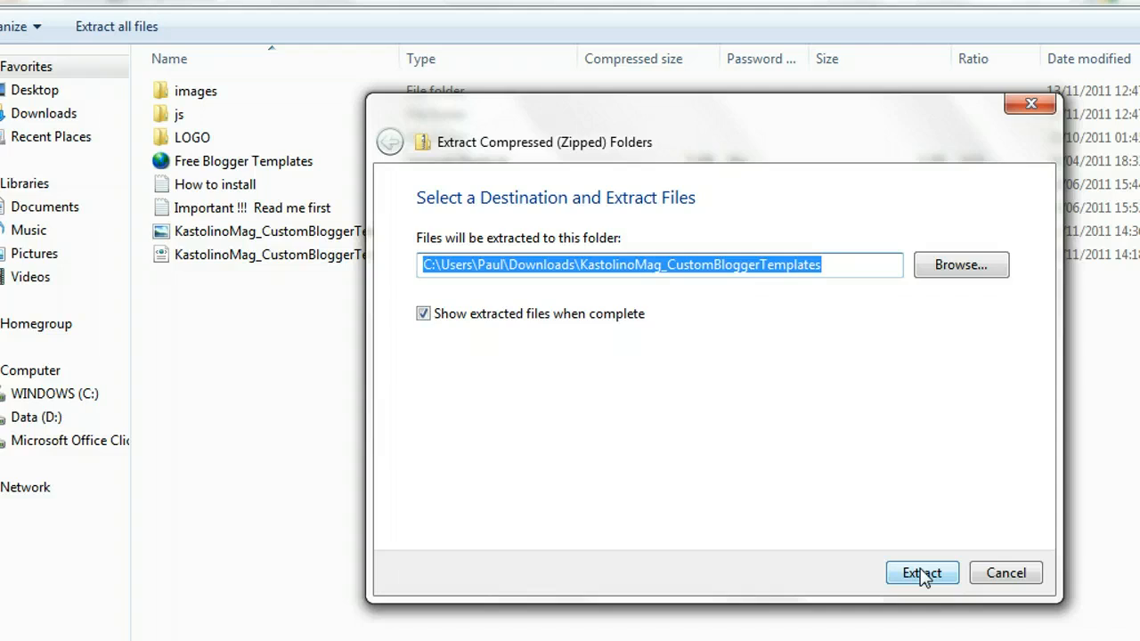
click(922, 573)
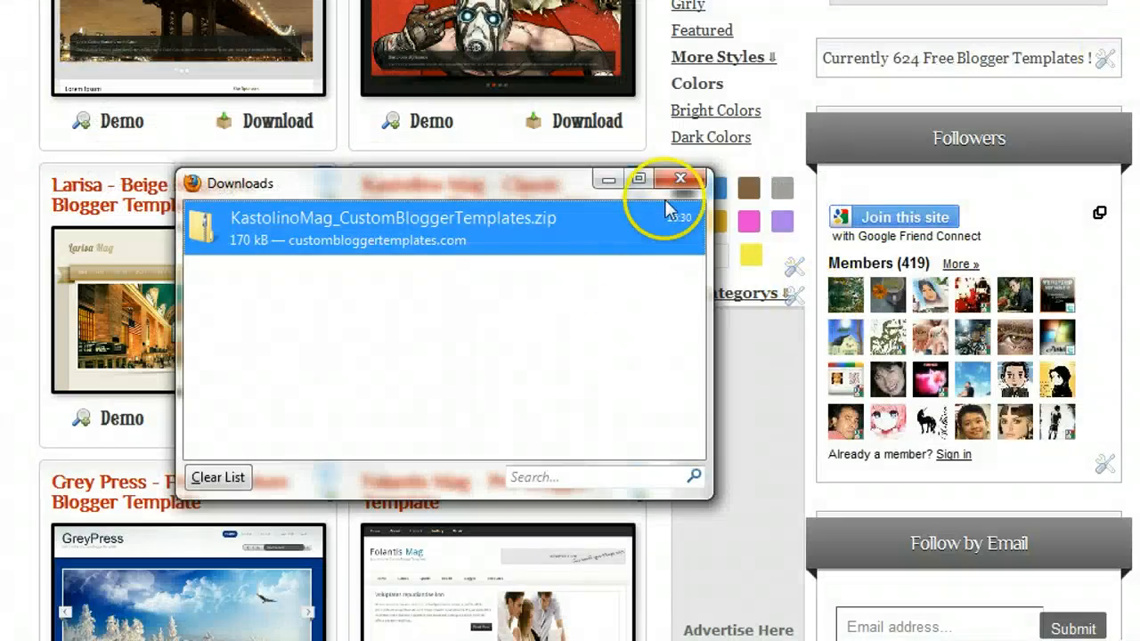
- Close the downloads list and go to A Test Blog's Template page in Blogger
click(680, 178)
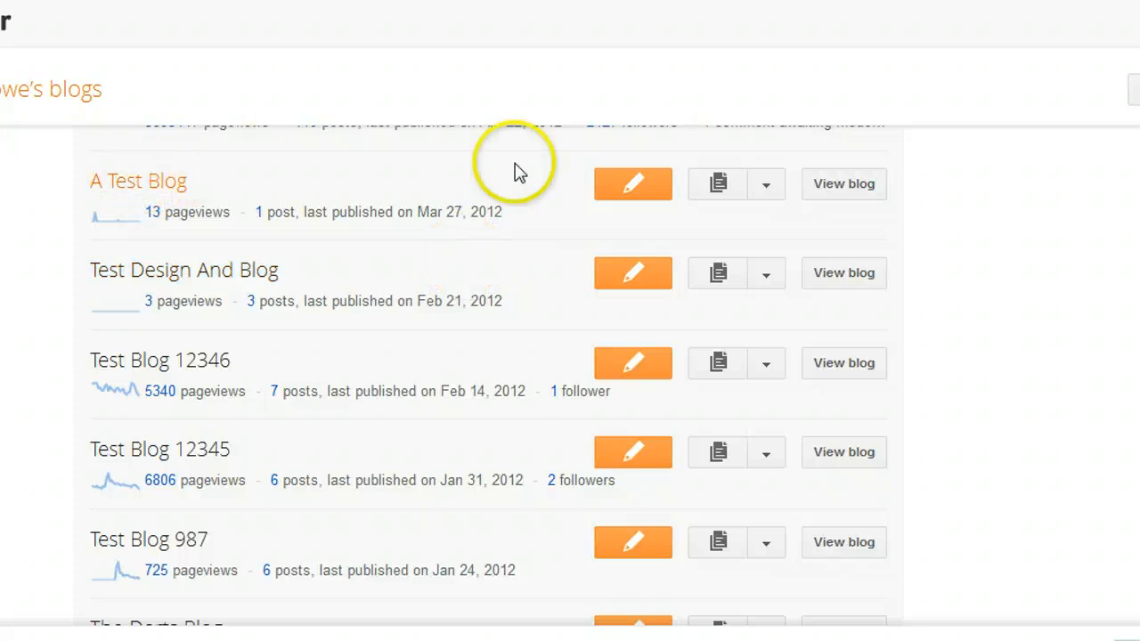
mouse_move(766, 183)
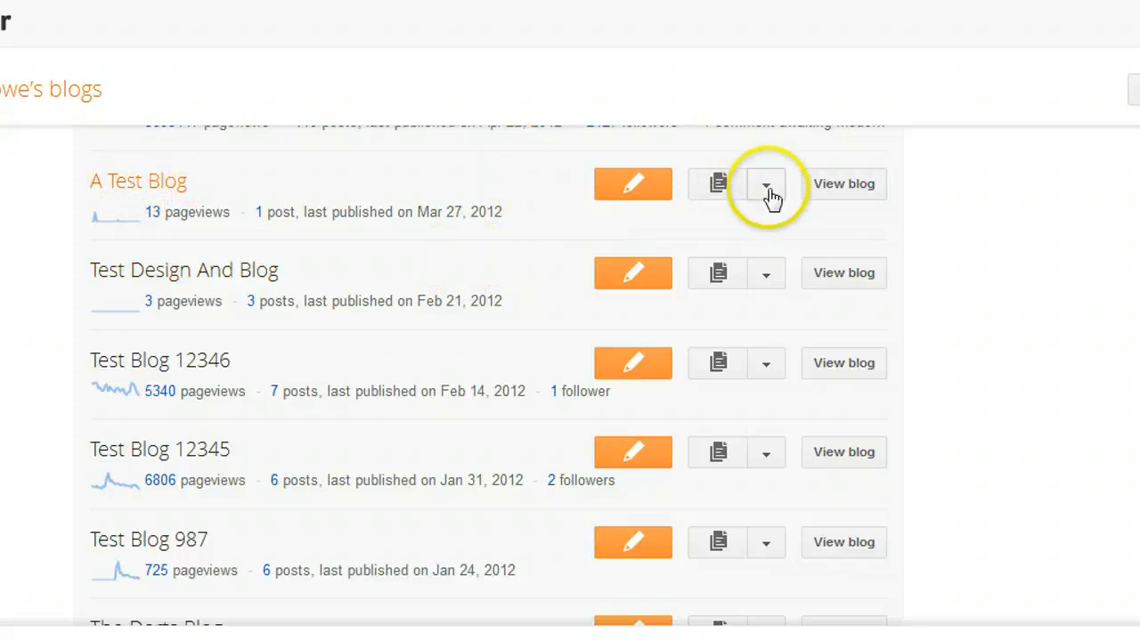
click(765, 183)
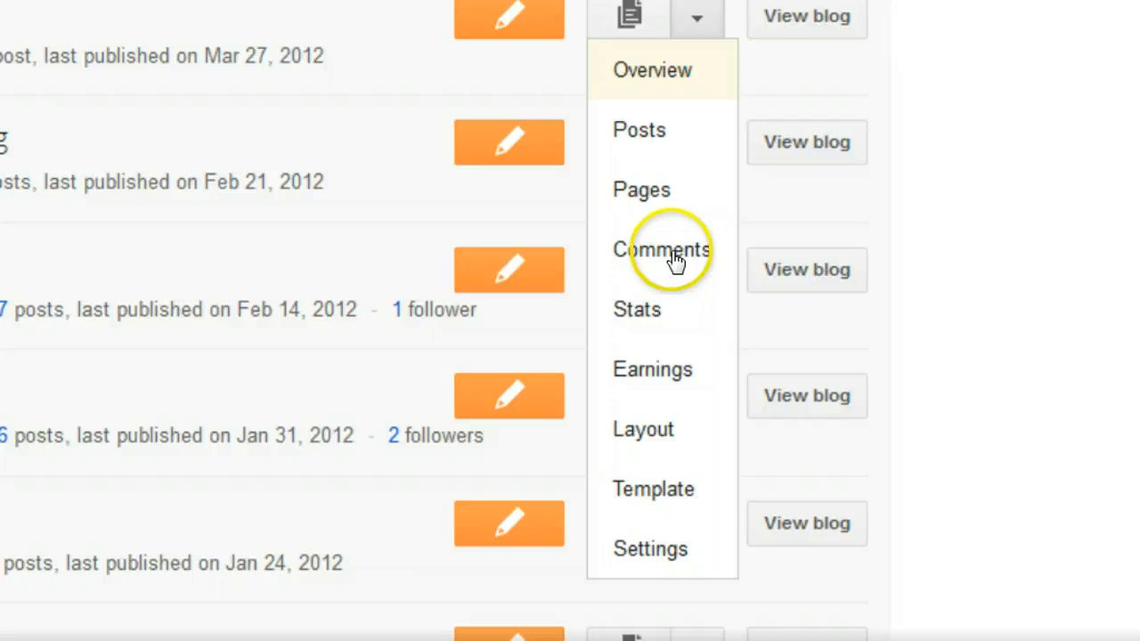
mouse_move(652, 488)
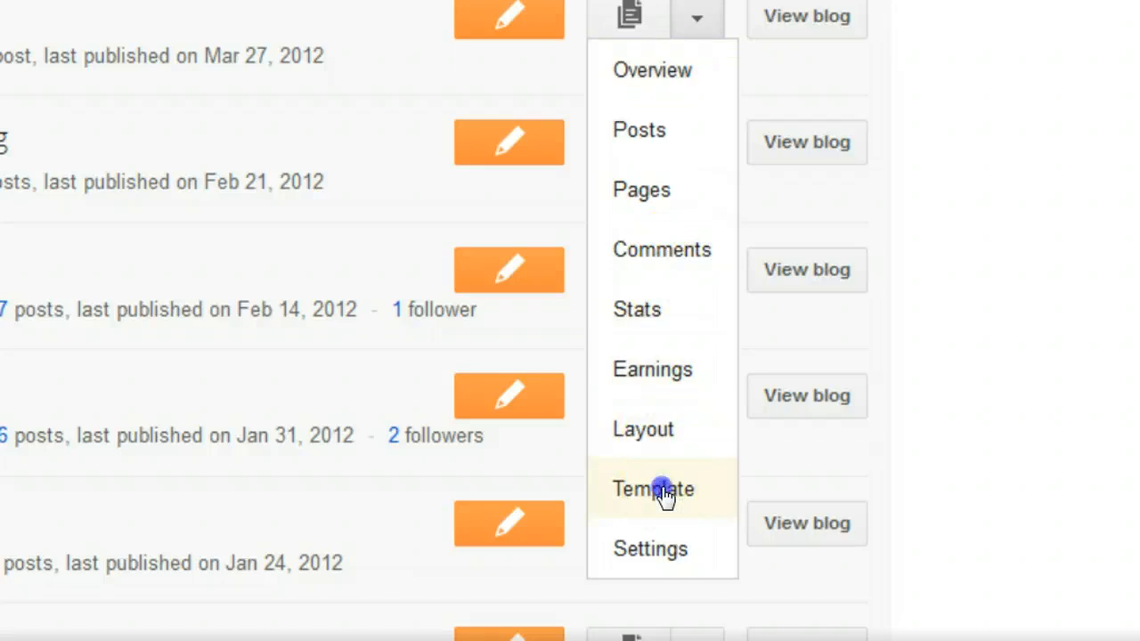
click(652, 488)
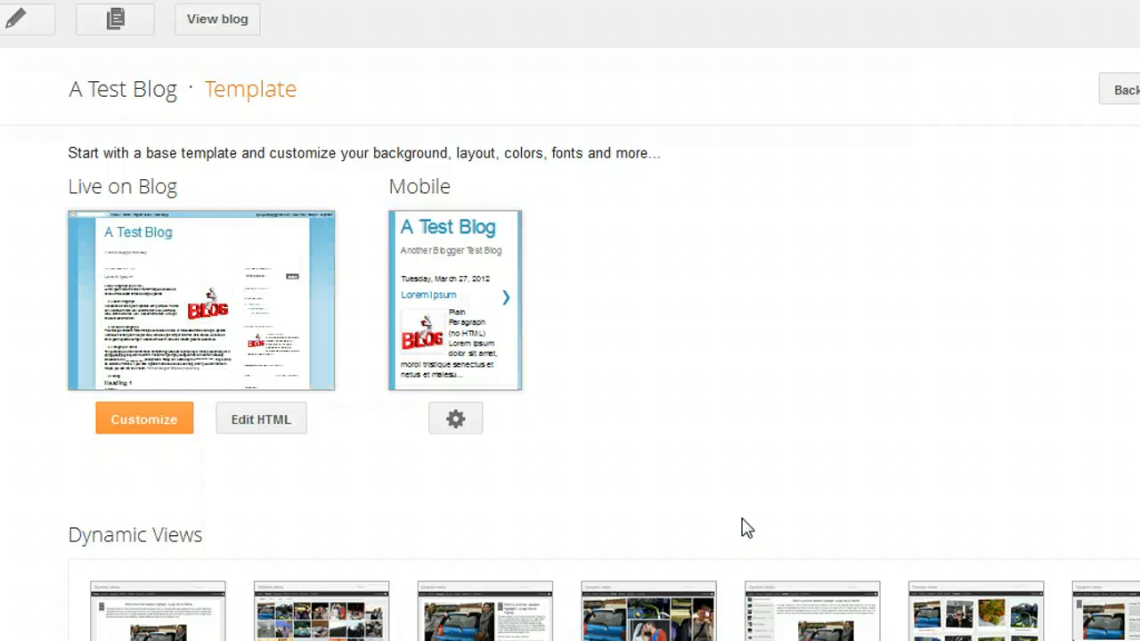
mouse_move(627, 372)
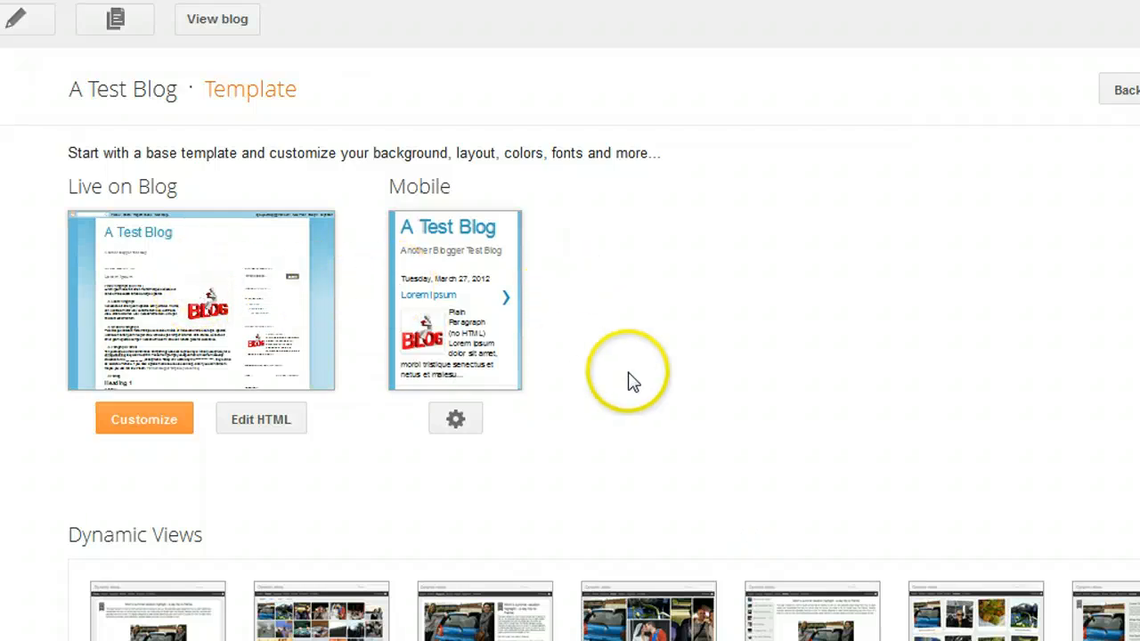
mouse_move(632, 381)
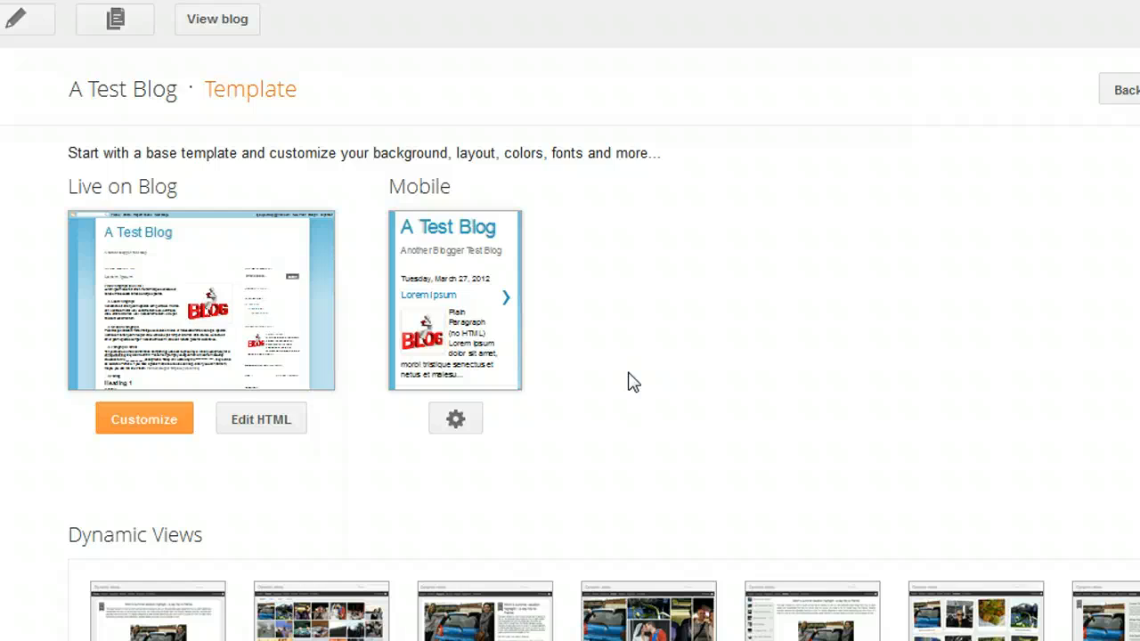
click(144, 418)
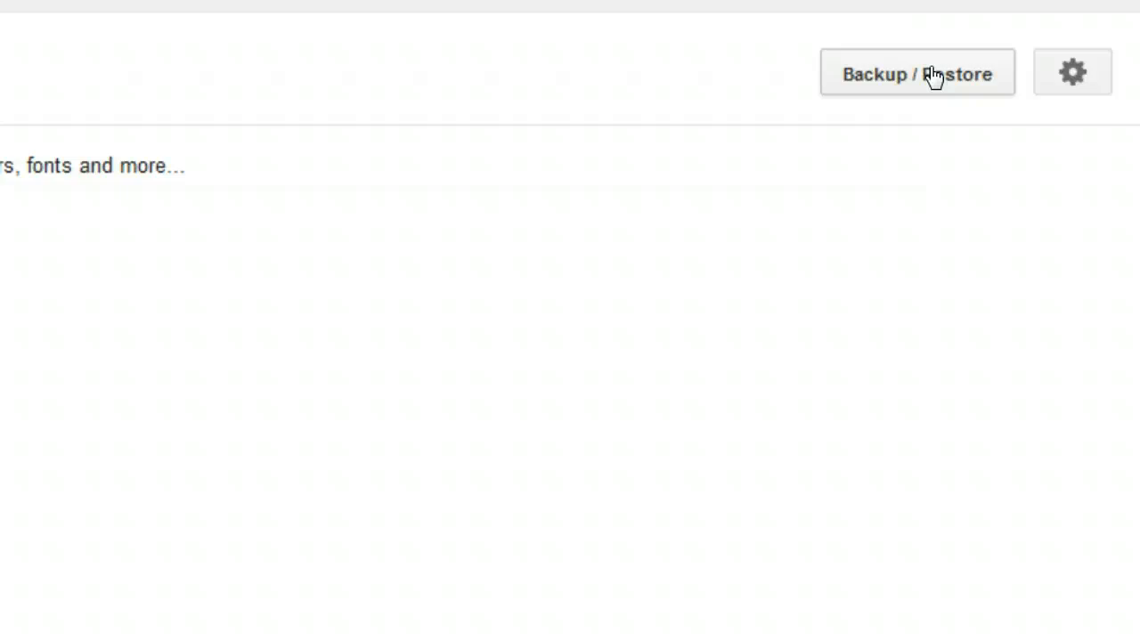
- From Backup / Restore, browse to Downloads and select the KastolinoMag folder's XML template file
click(915, 73)
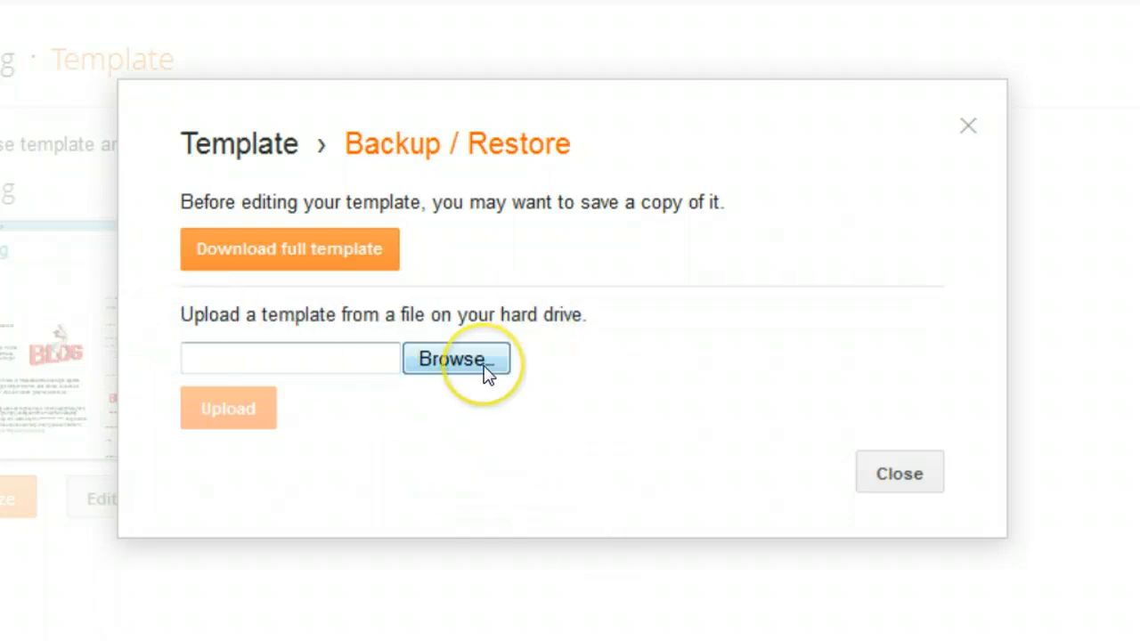
click(456, 360)
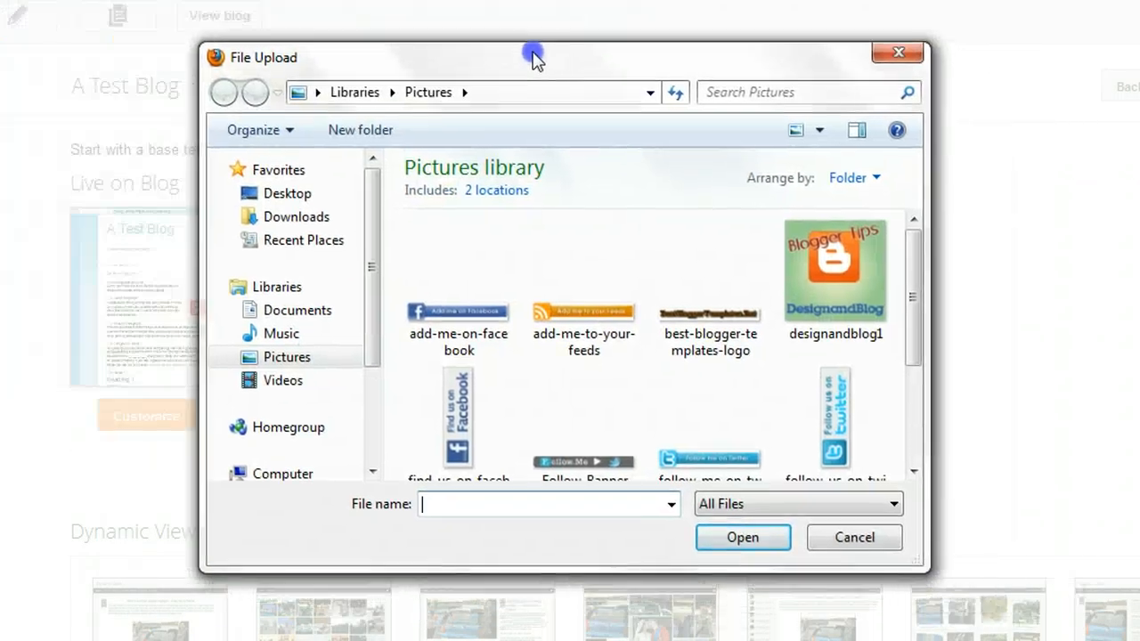
click(295, 218)
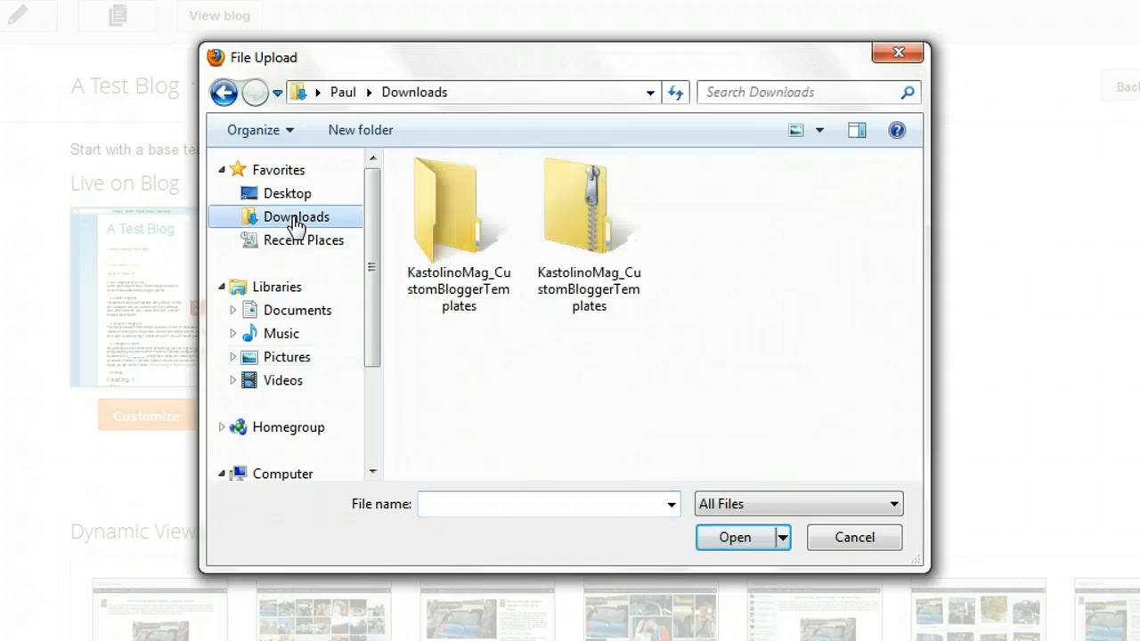
click(588, 210)
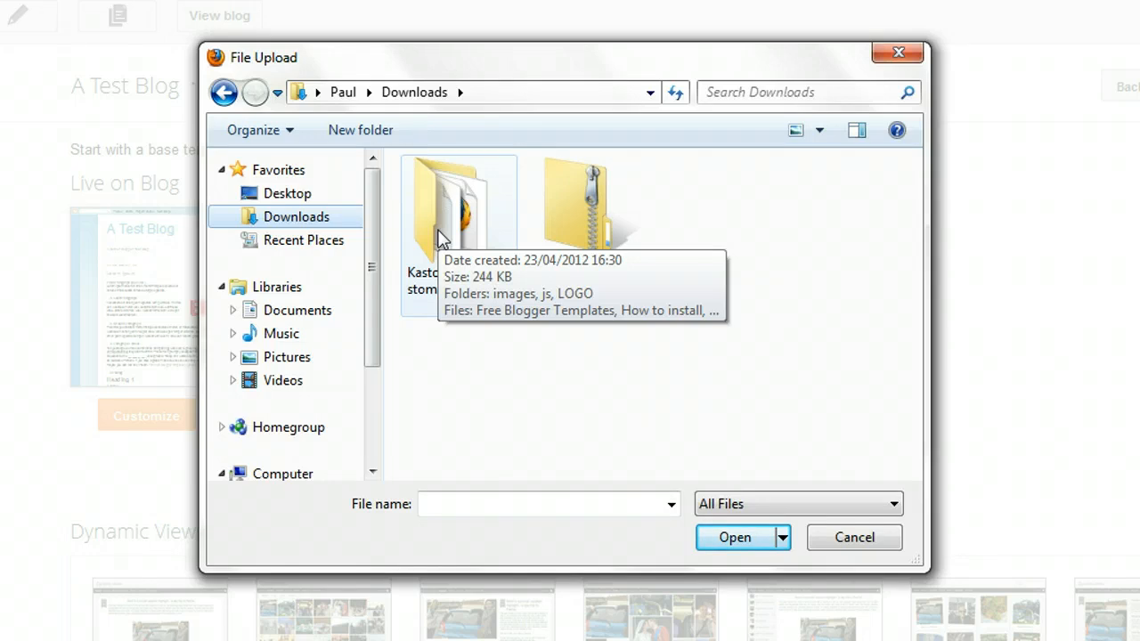
double_click(456, 204)
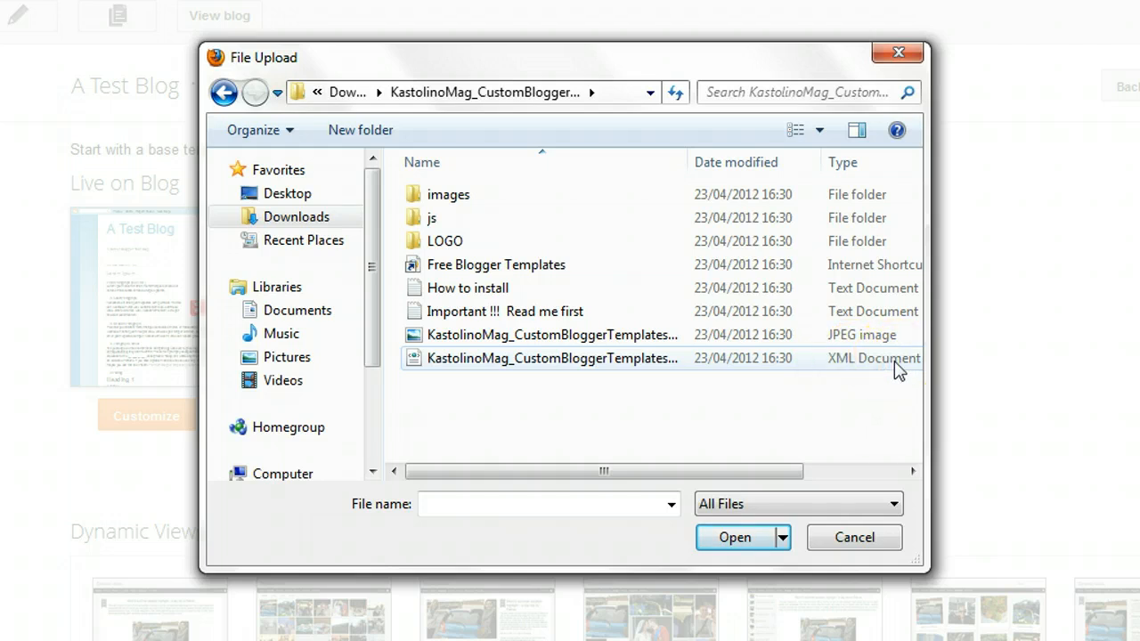
mouse_move(508, 365)
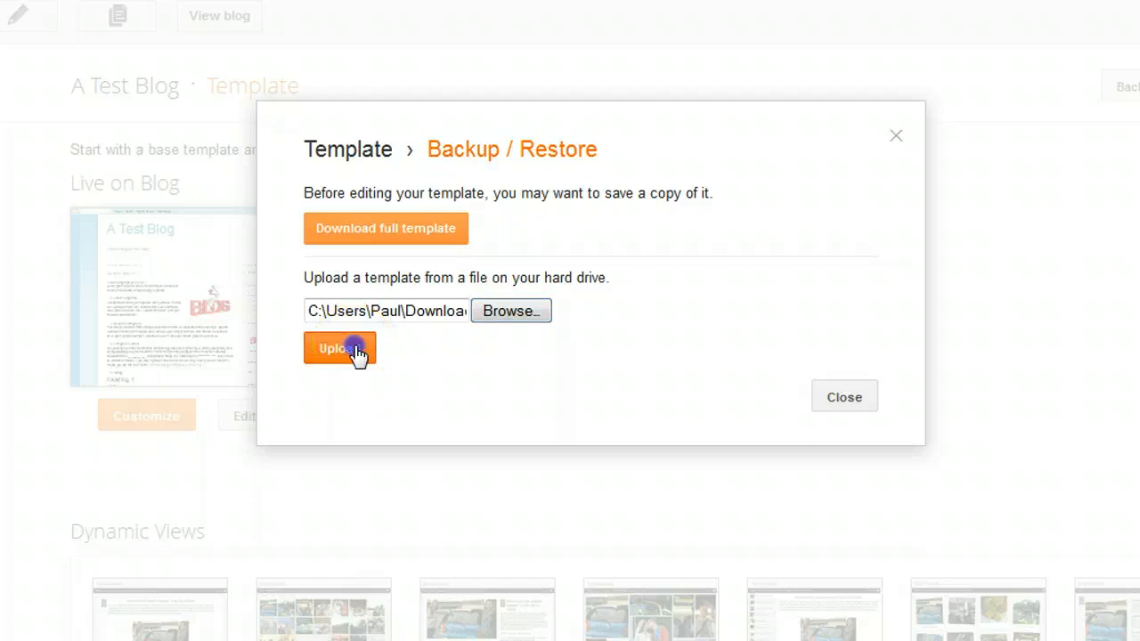
- Upload the Kastolino Mag template and view the test blog with its new red magazine layout
click(338, 348)
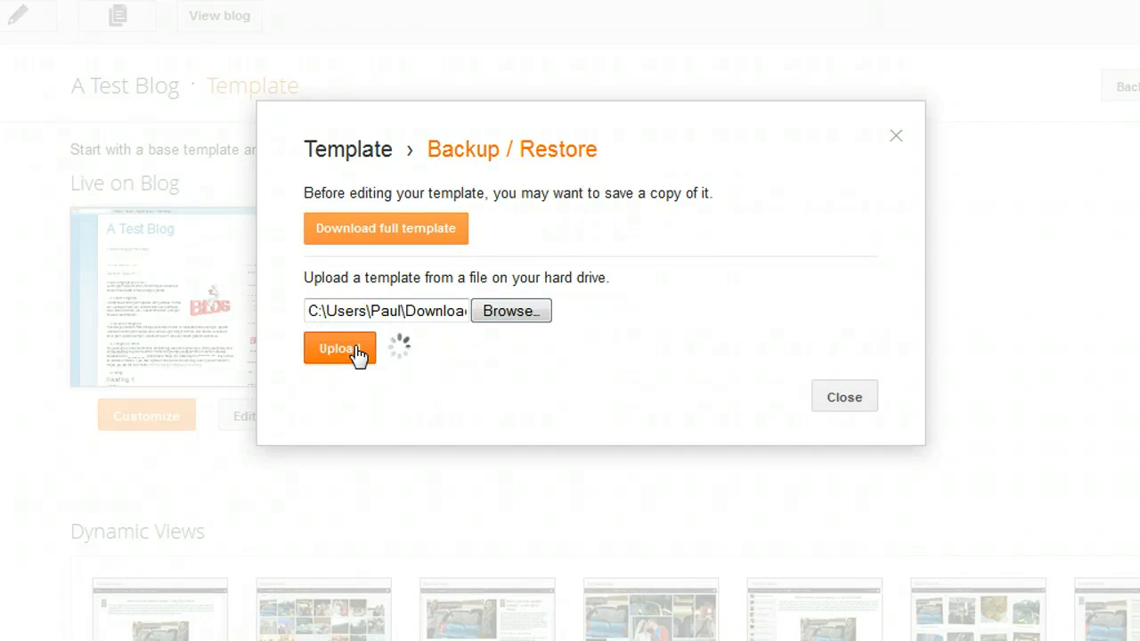
click(338, 348)
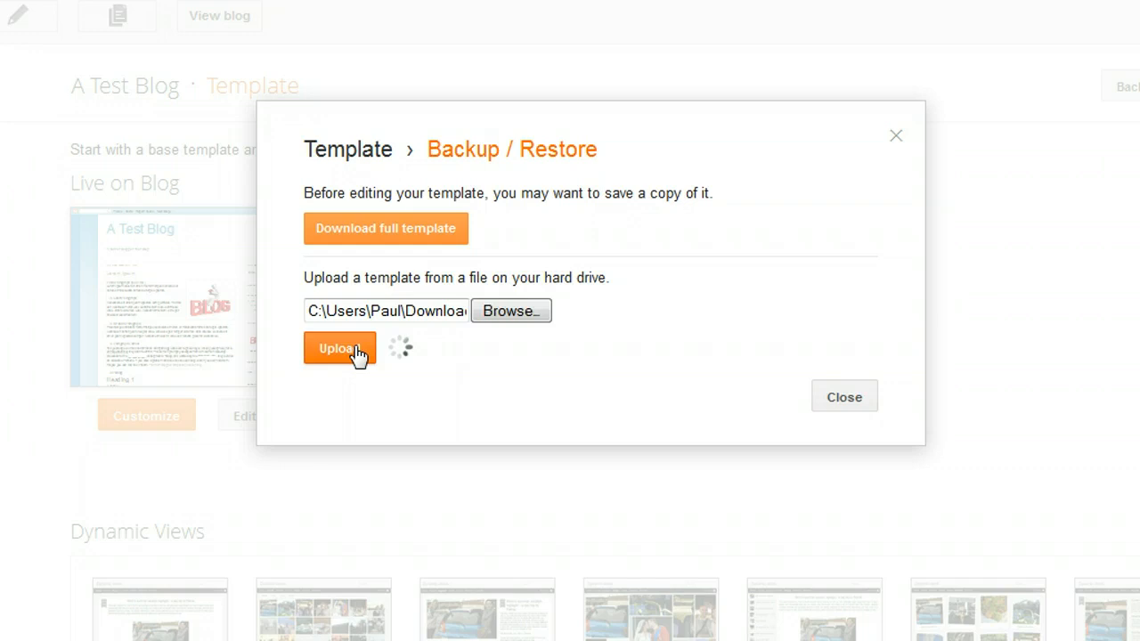
click(338, 347)
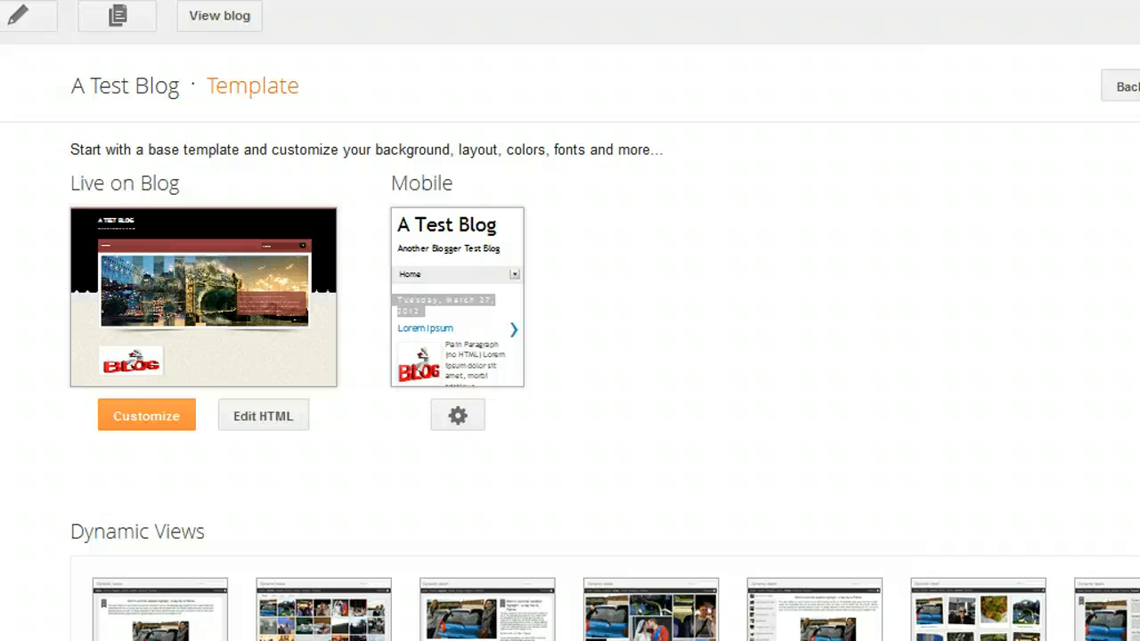
click(219, 16)
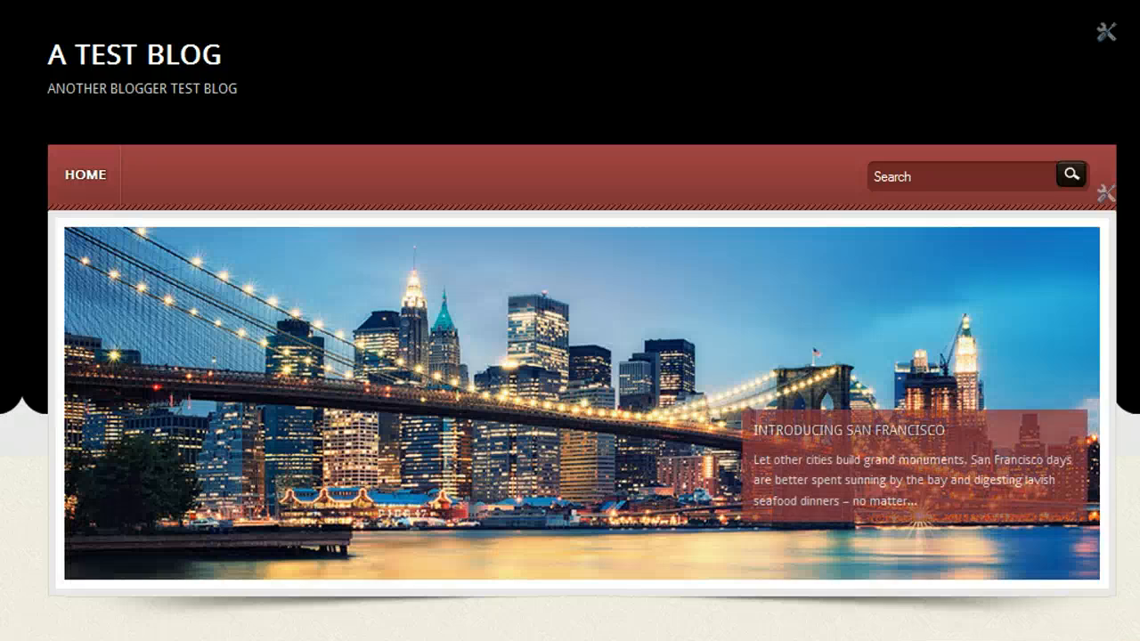
scroll(down, 3)
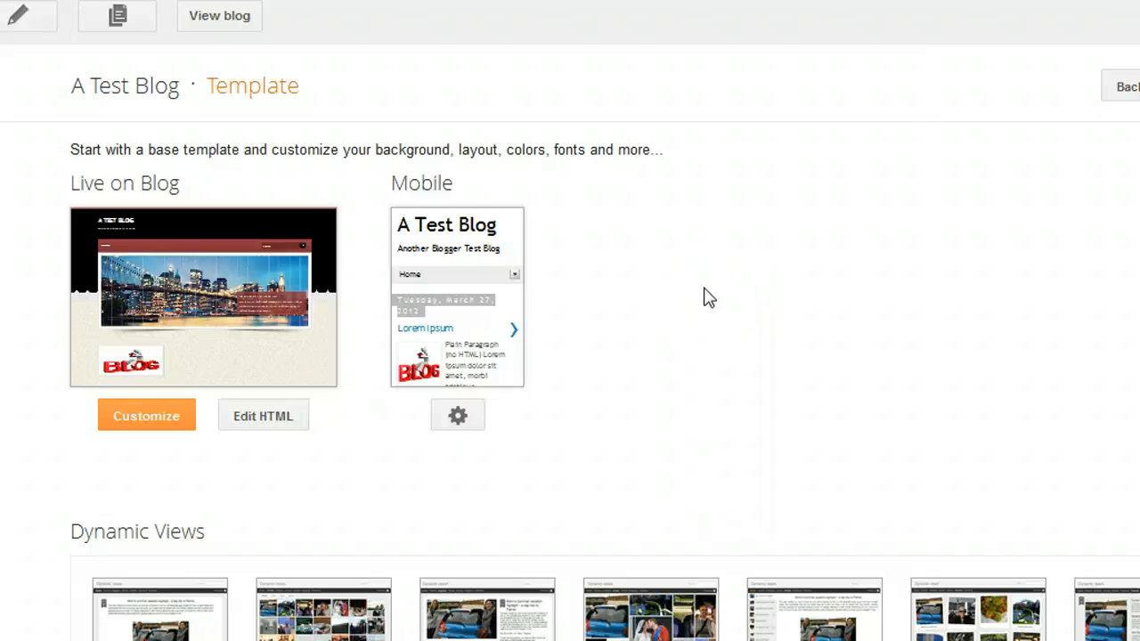
click(219, 14)
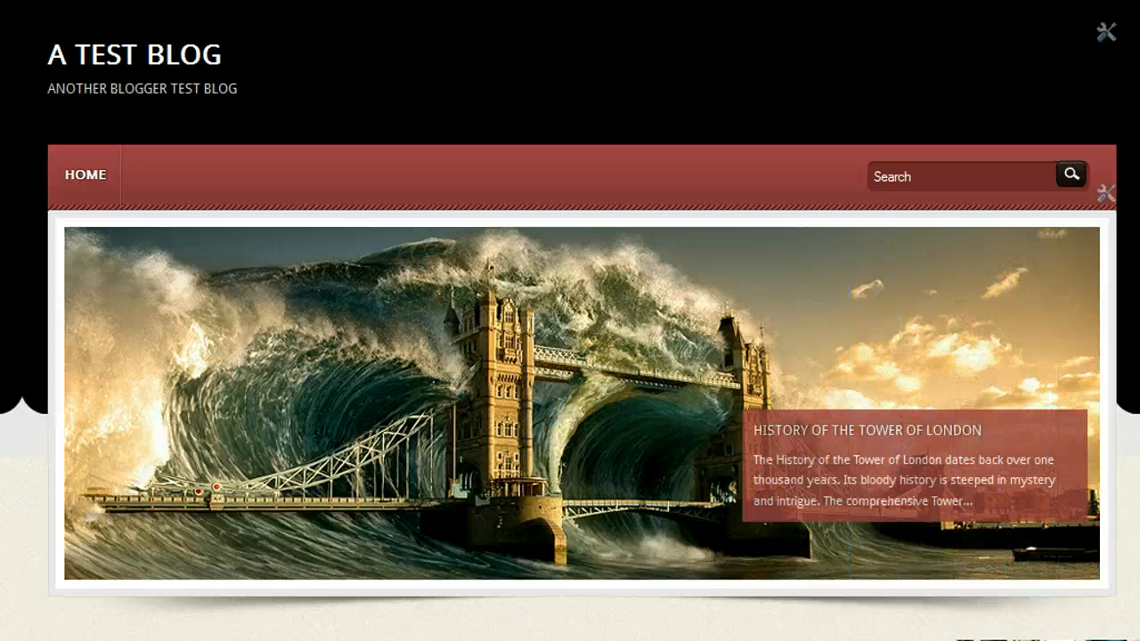